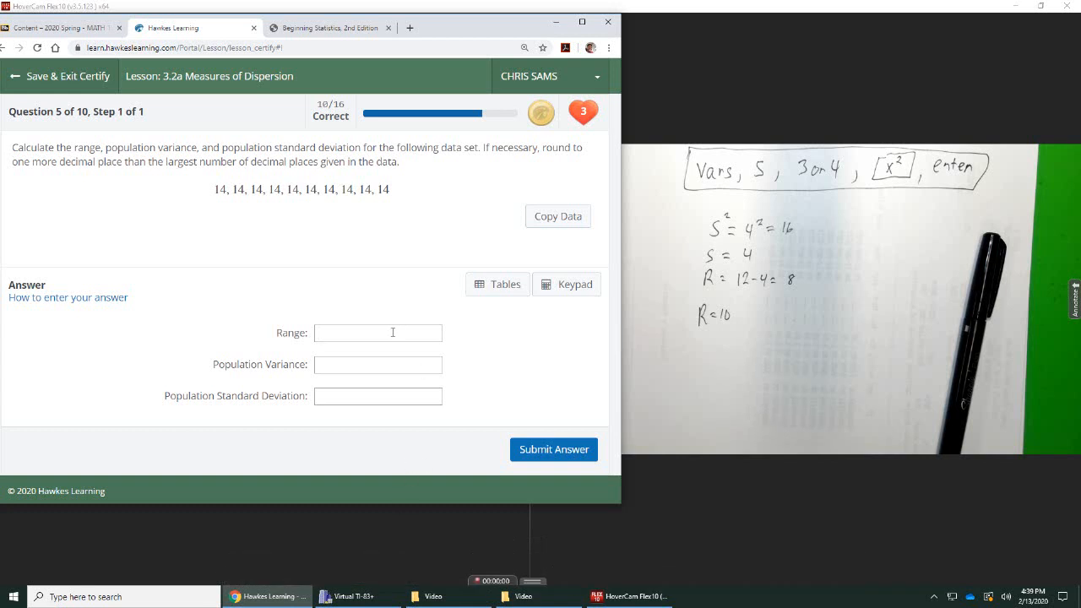
{"action": "mouse_move", "coordinate": [195, 219]}
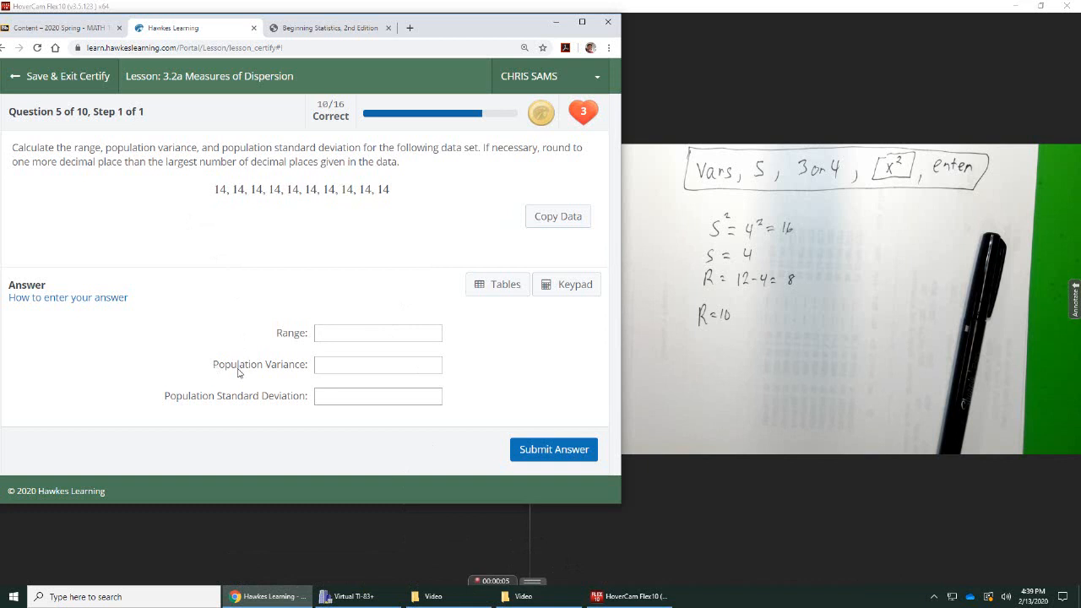
{"action": "mouse_move", "coordinate": [196, 402]}
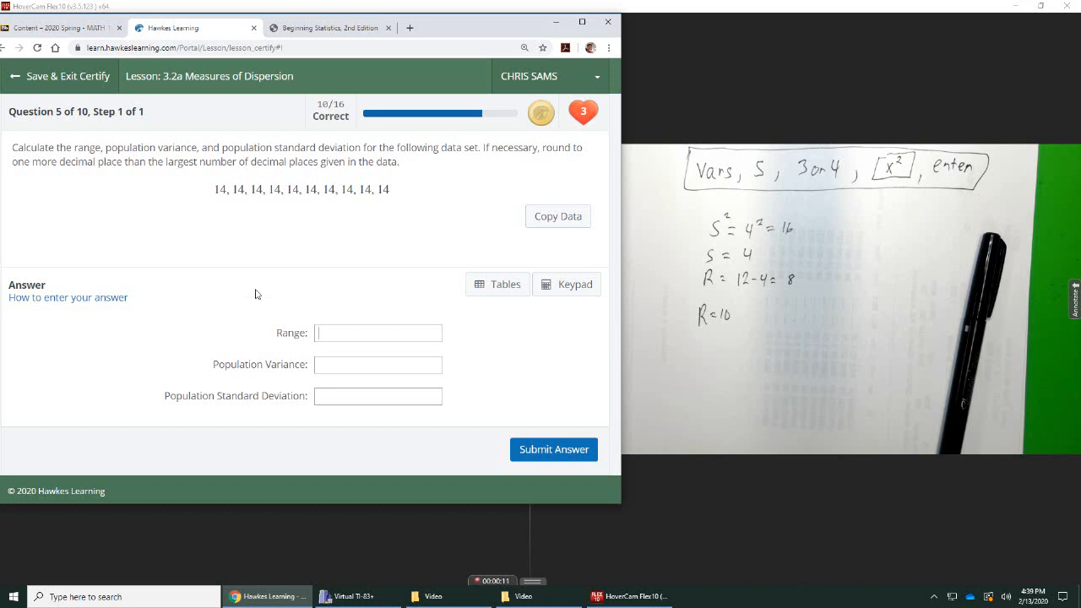
{"action": "mouse_move", "coordinate": [263, 381]}
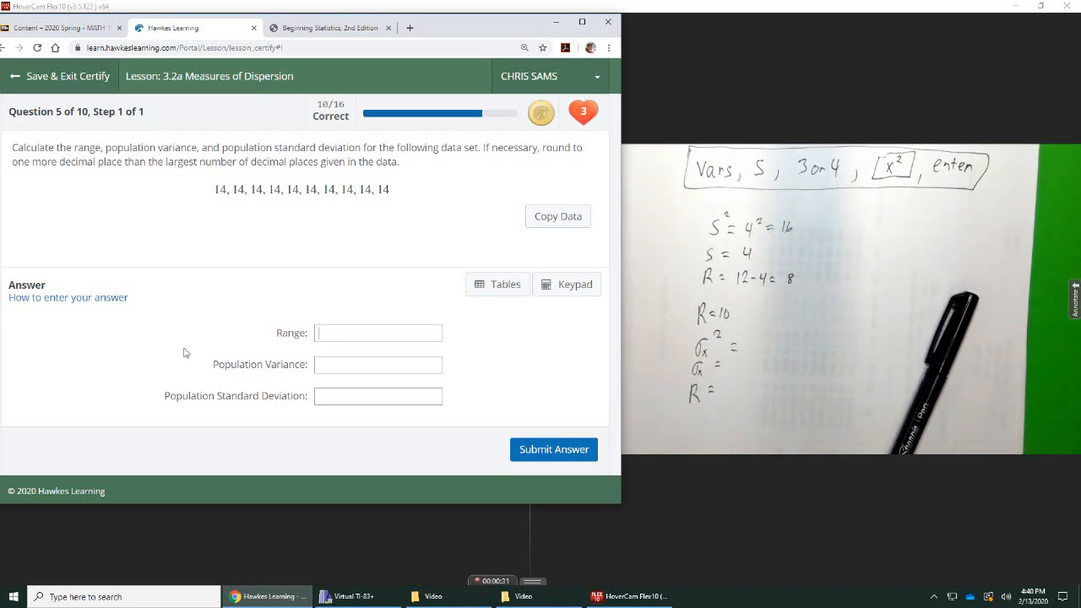
{"action": "mouse_move", "coordinate": [465, 476]}
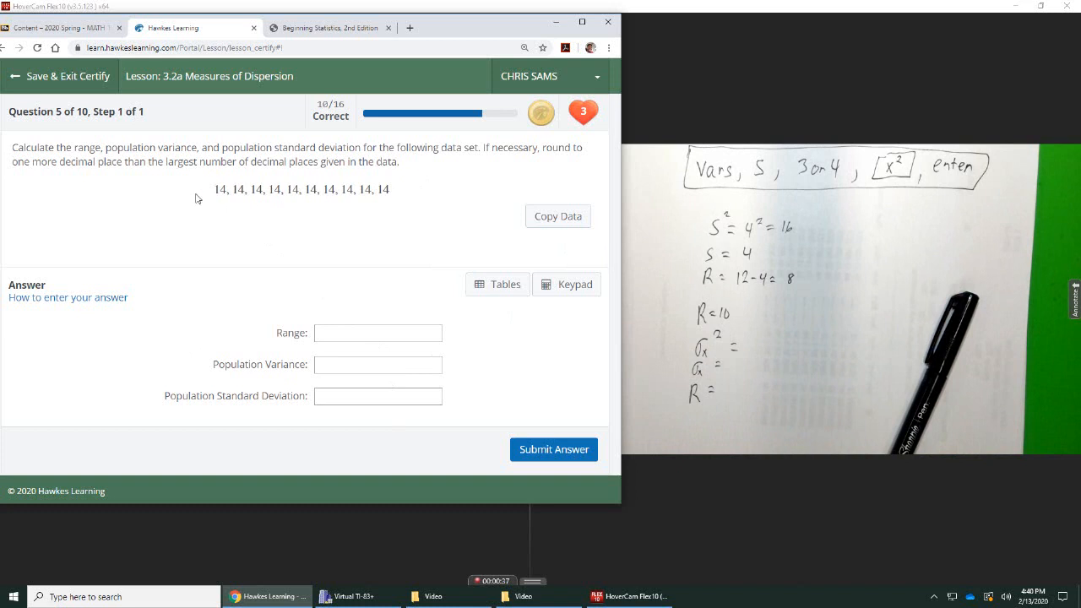
{"action": "mouse_move", "coordinate": [378, 230]}
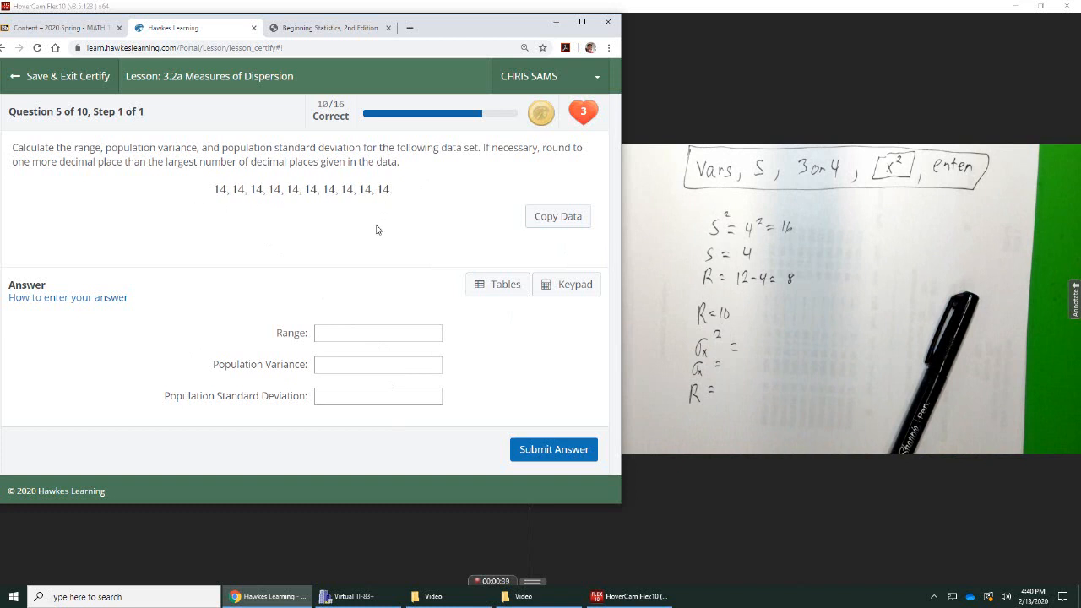
{"action": "mouse_move", "coordinate": [368, 243]}
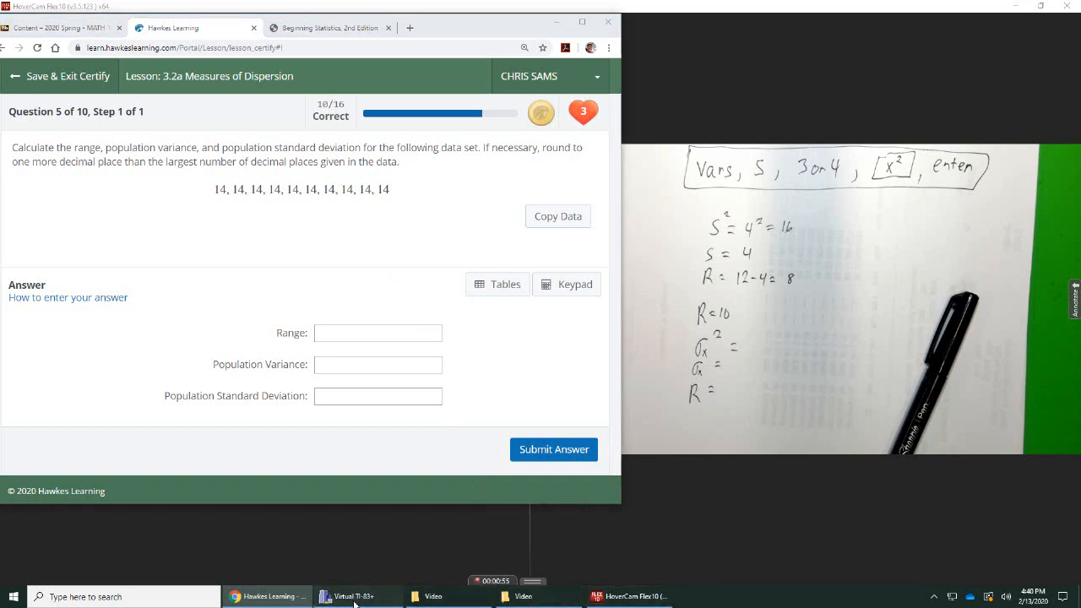
Step: Bring up the TI-83 Plus emulator and read 1-Var Stats: mean 14, n 10, σx 0
{"action": "left_click", "coordinate": [355, 596]}
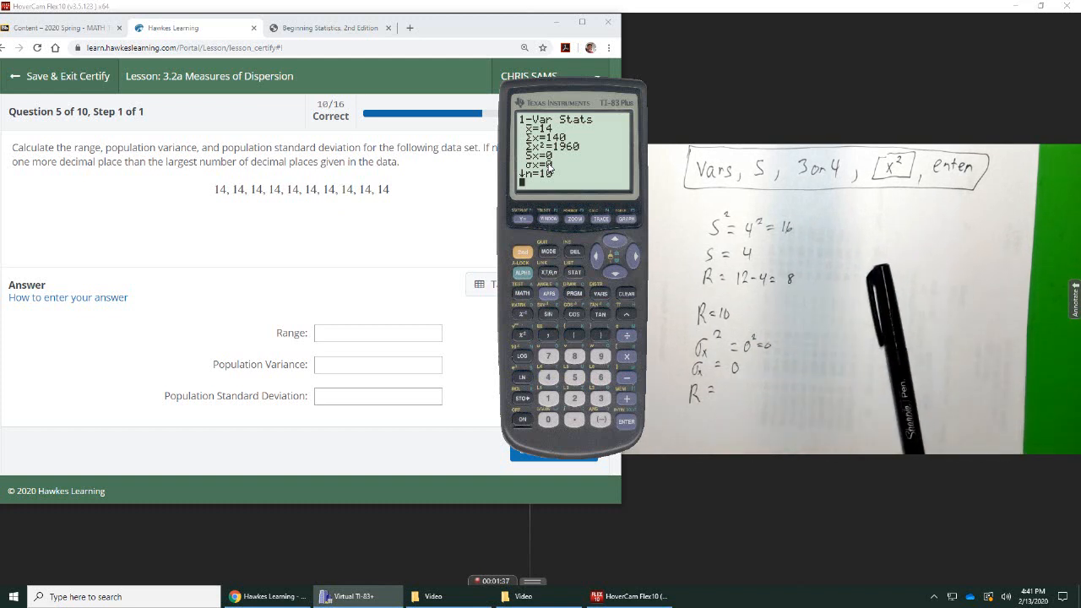
Step: Return to the Hawkes question and enter 0 as the range
{"action": "left_click", "coordinate": [615, 274]}
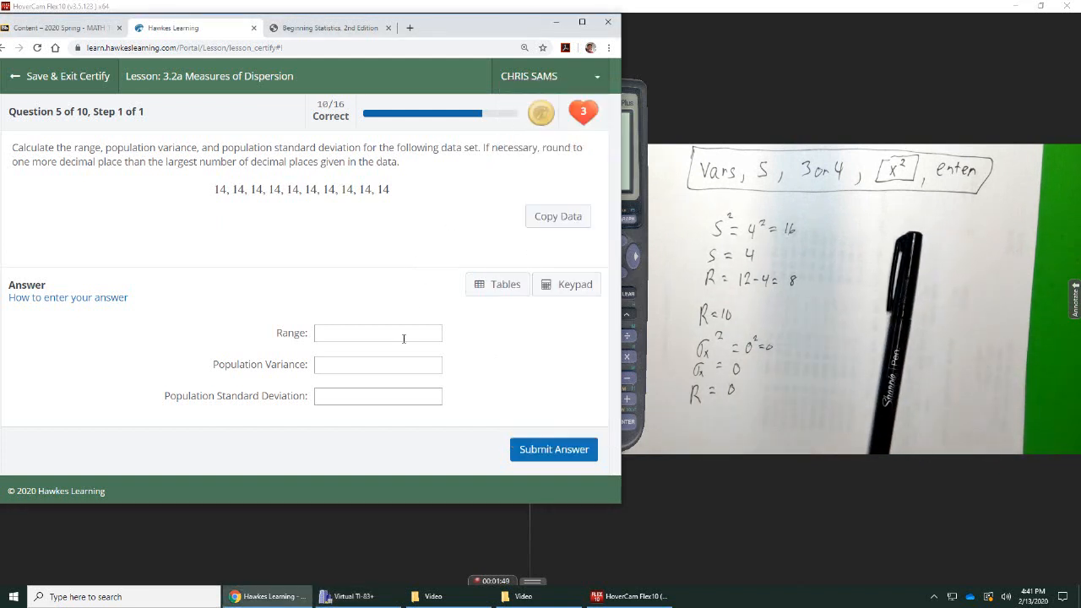
{"action": "type", "text": "0"}
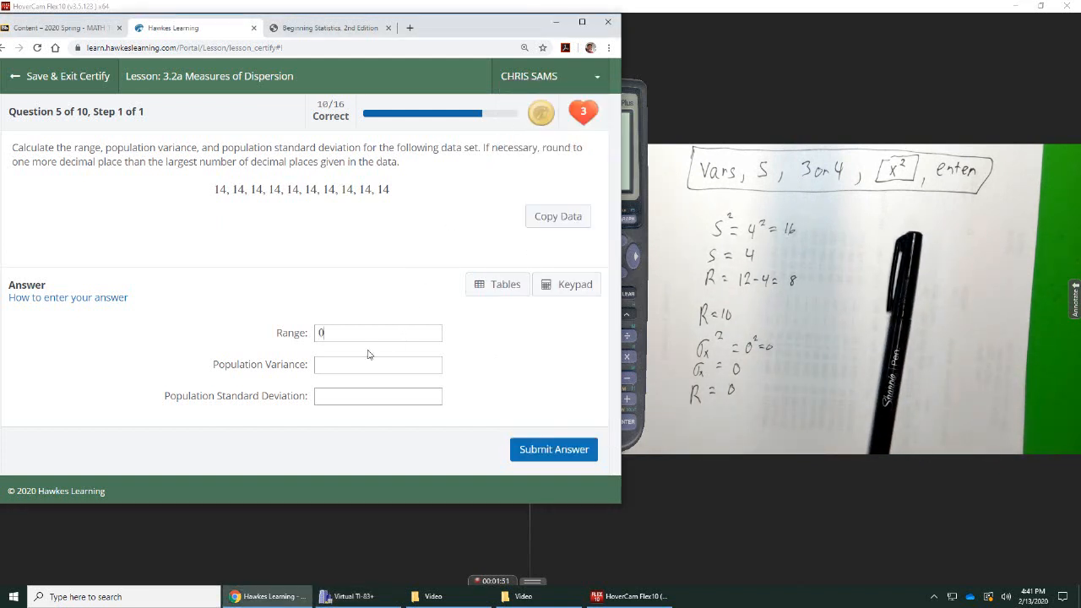